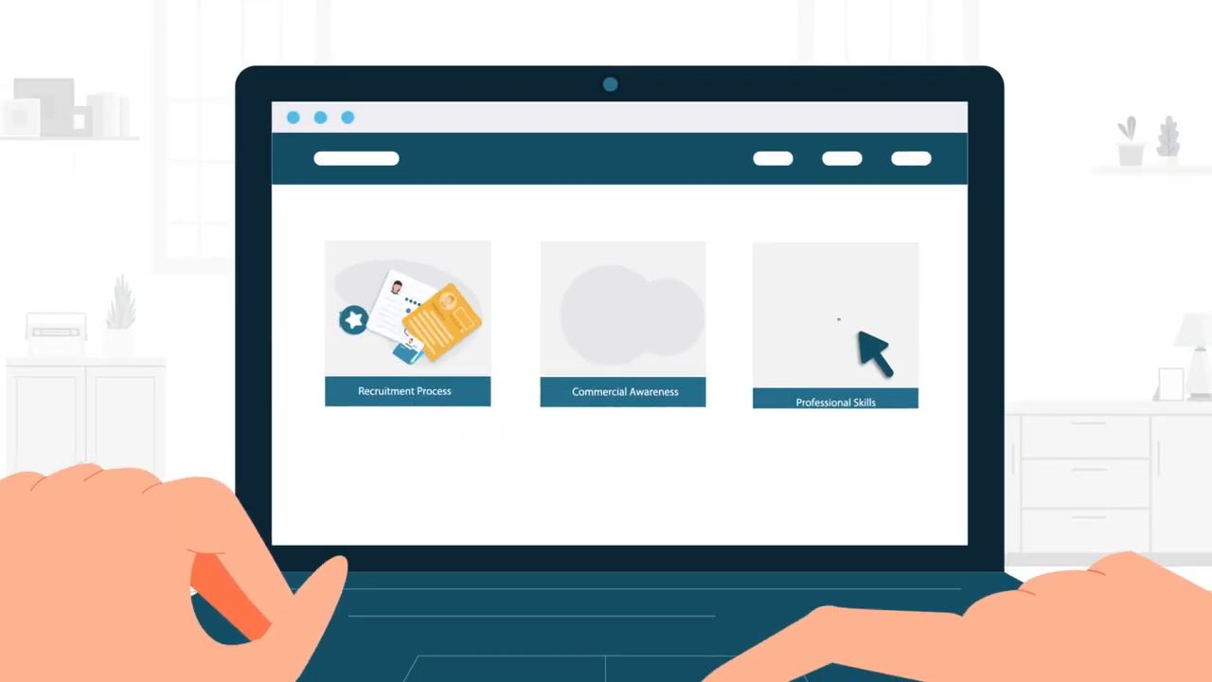
left_click(407, 322)
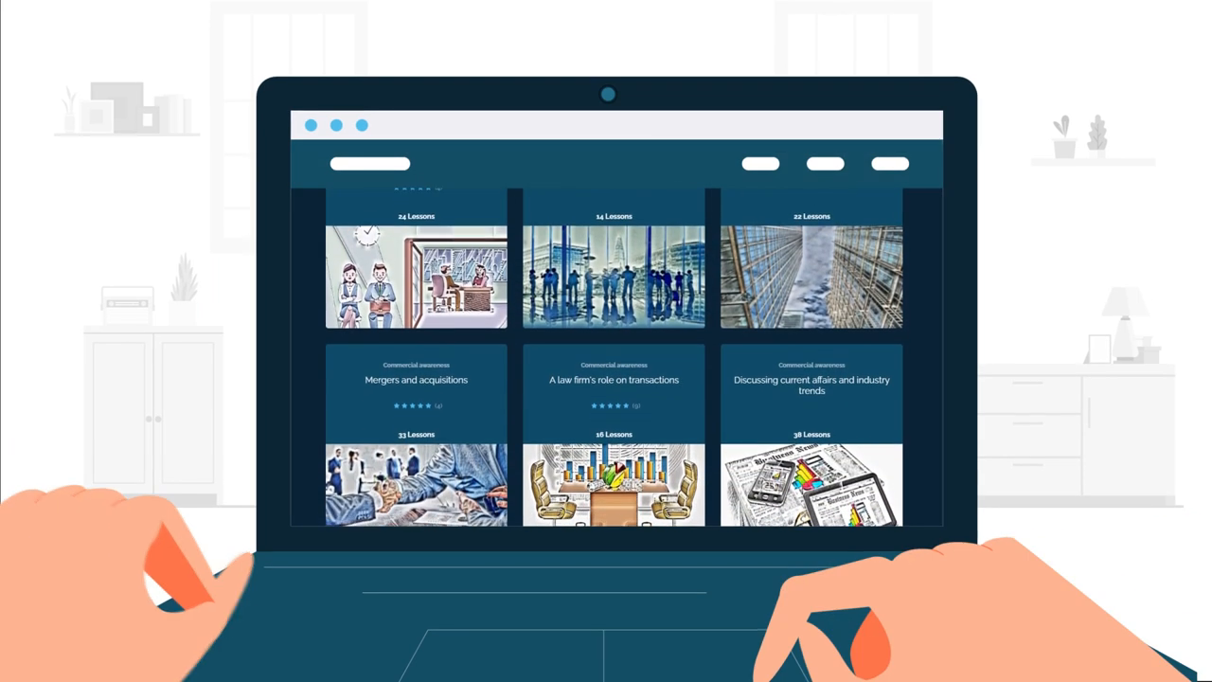
scroll("down", 3)
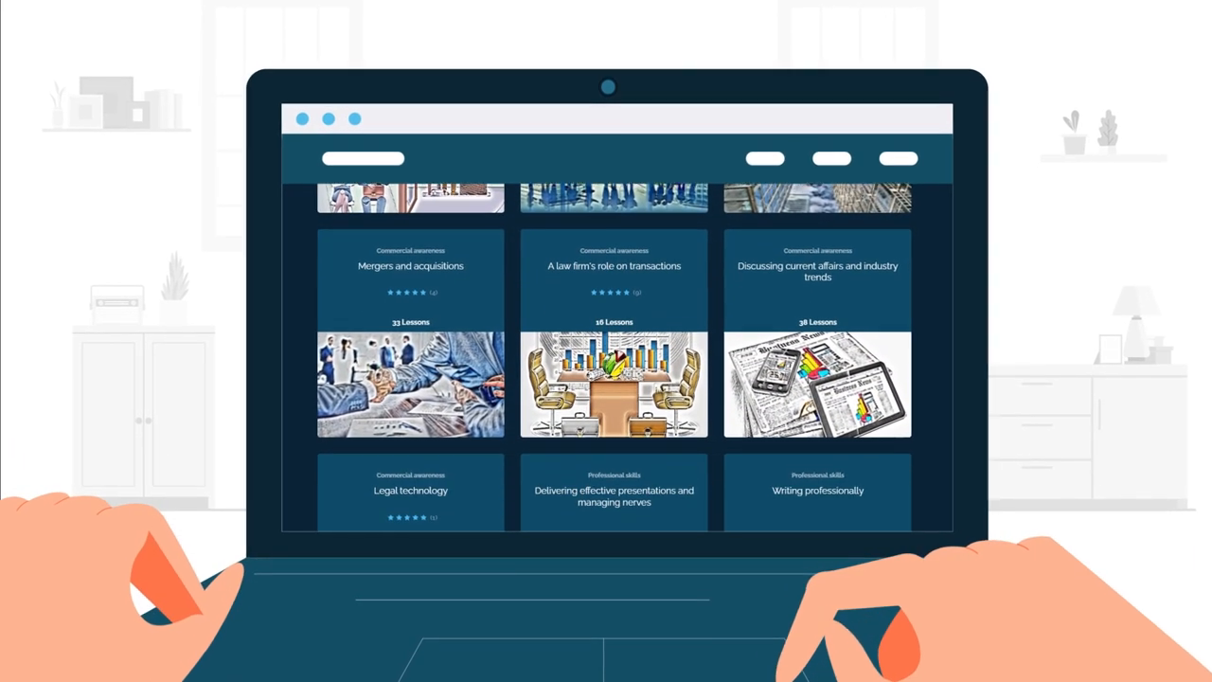
scroll("down", 3)
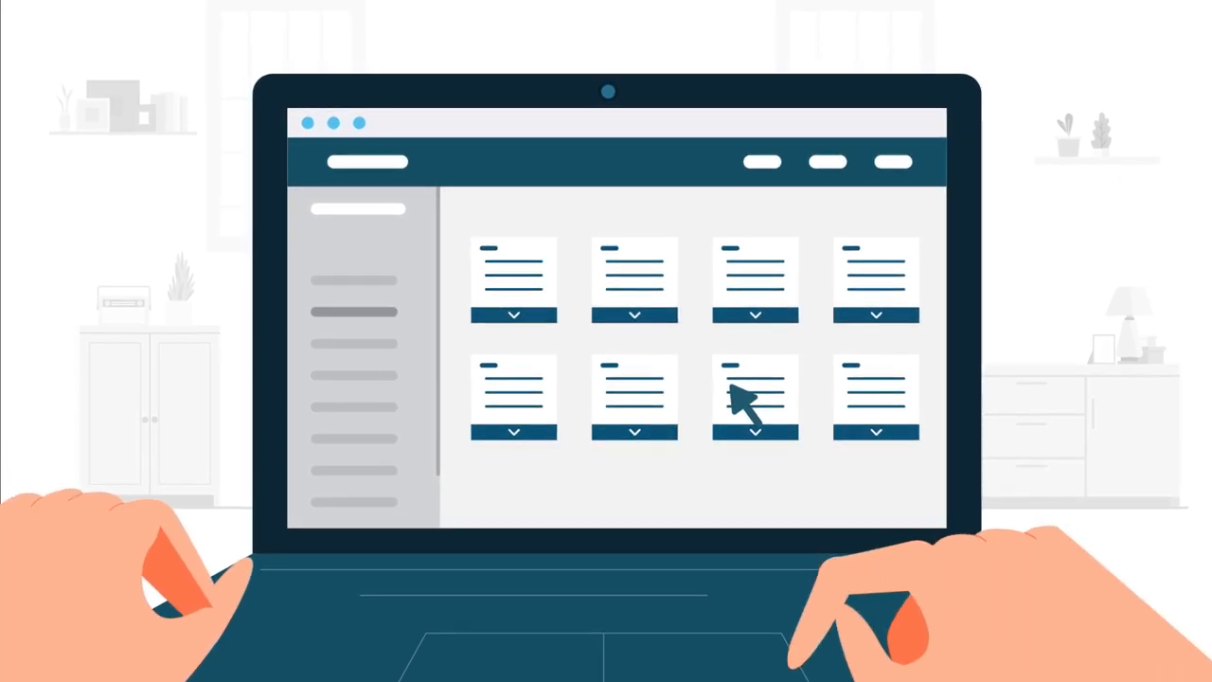
left_click(753, 398)
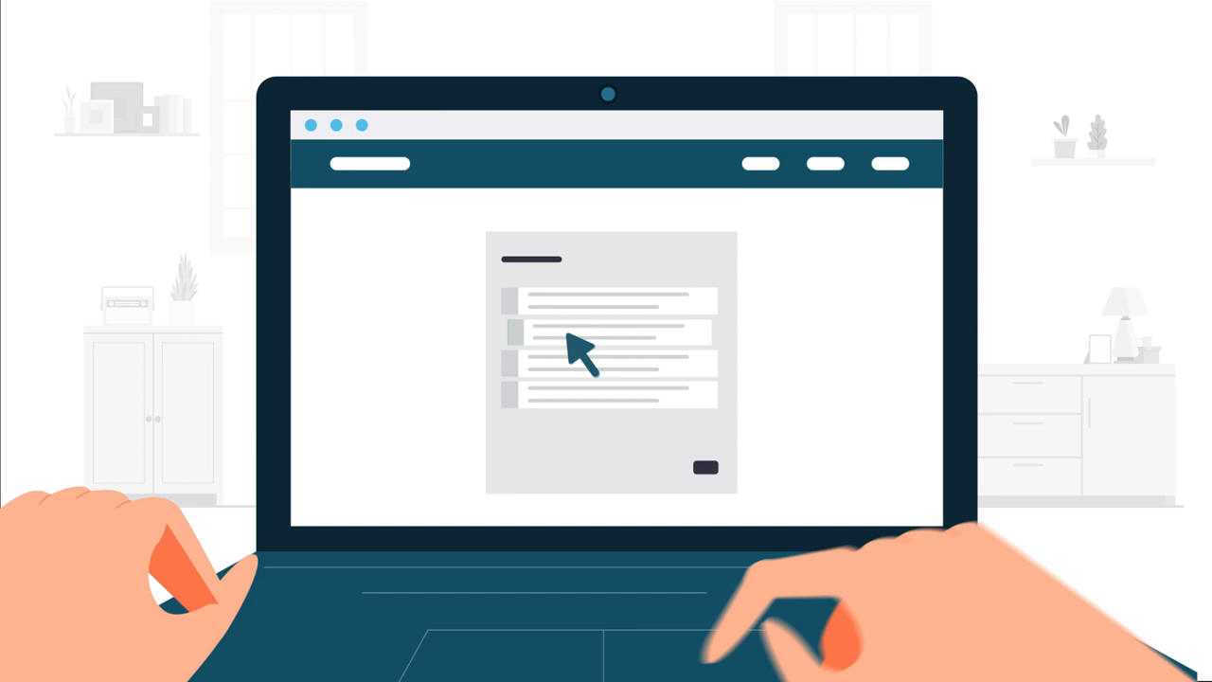